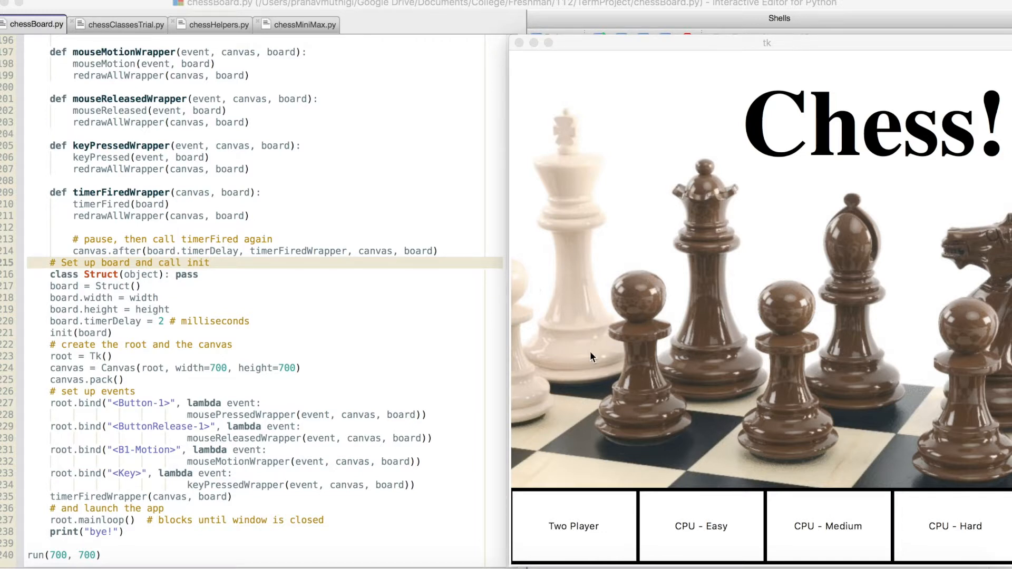
- Start a new chess game and play until the white queen checkmates Black on f7
{"action": "left_click", "coordinate": [573, 526]}
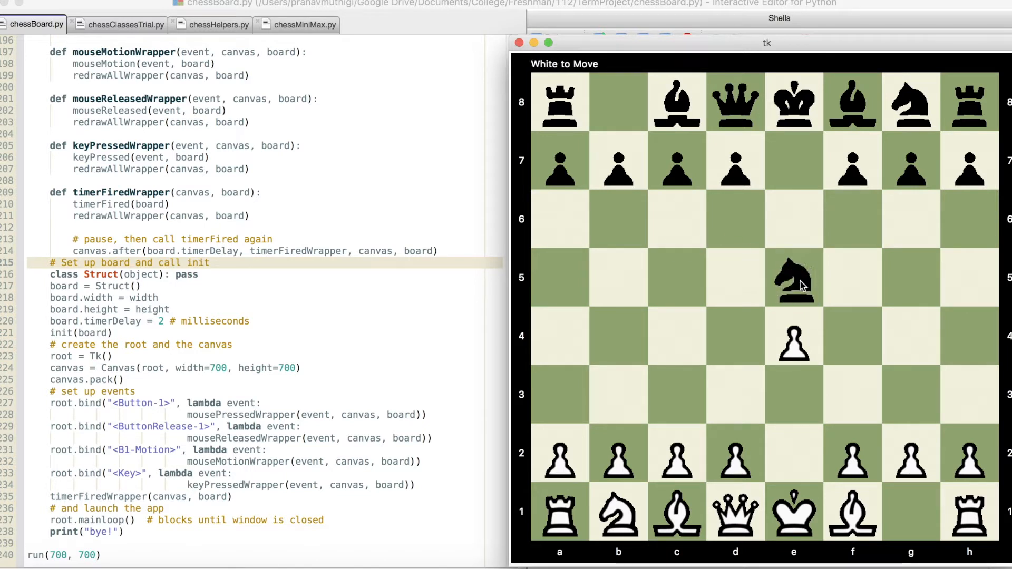
{"action": "mouse_move", "coordinate": [604, 69]}
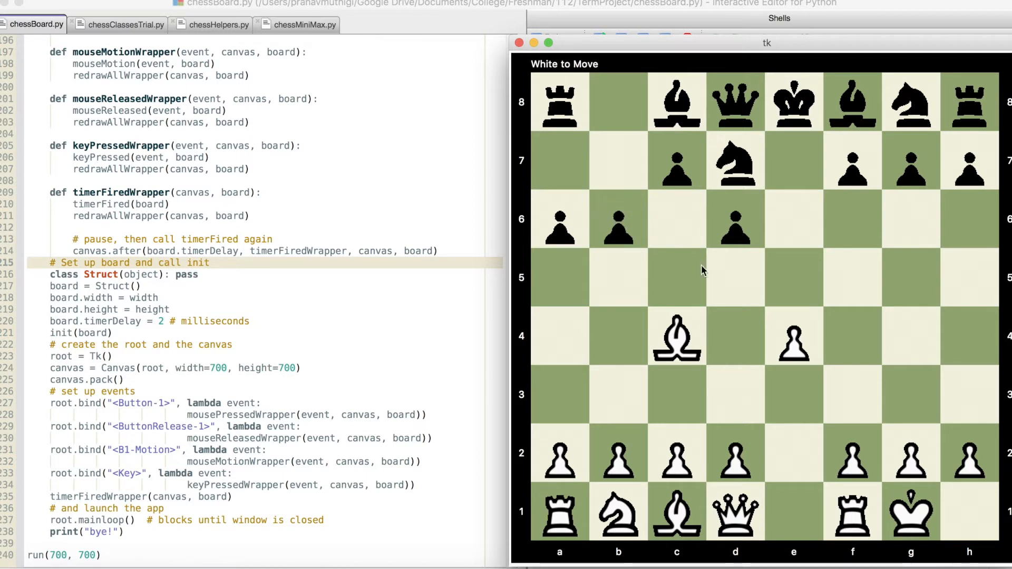
{"action": "left_click", "coordinate": [813, 460]}
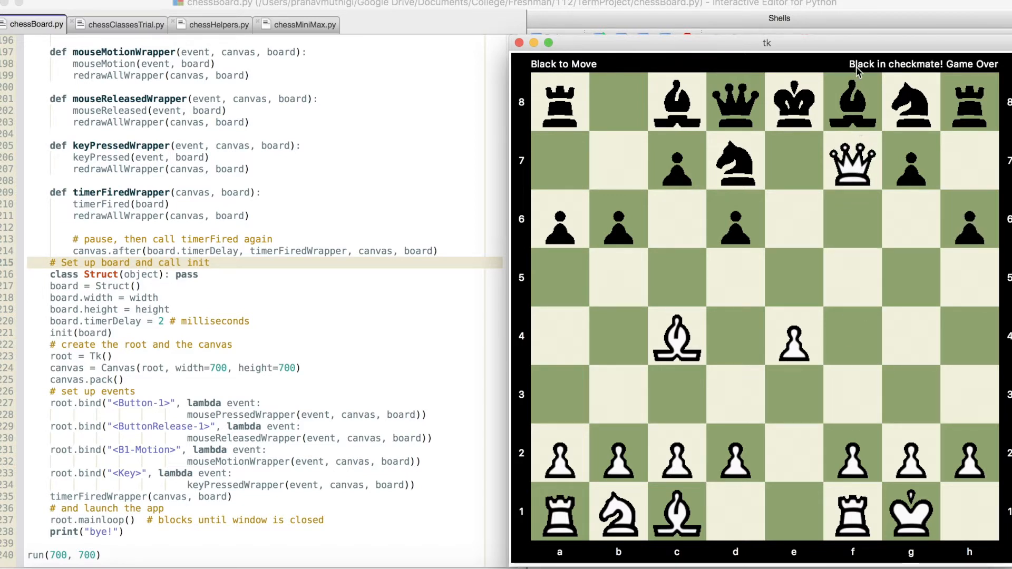
{"action": "mouse_move", "coordinate": [966, 75]}
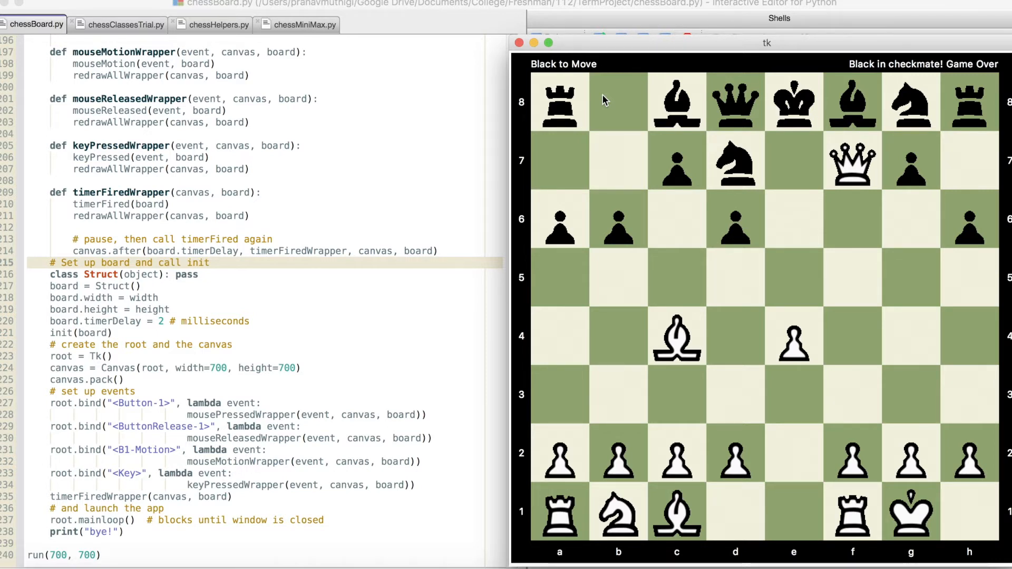
{"action": "mouse_move", "coordinate": [639, 173]}
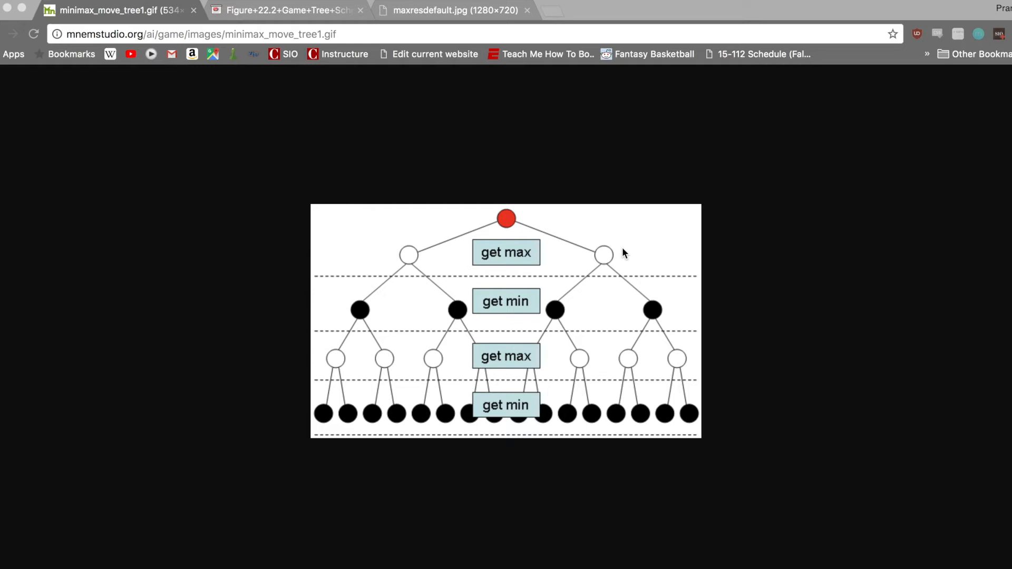
{"action": "mouse_move", "coordinate": [635, 250]}
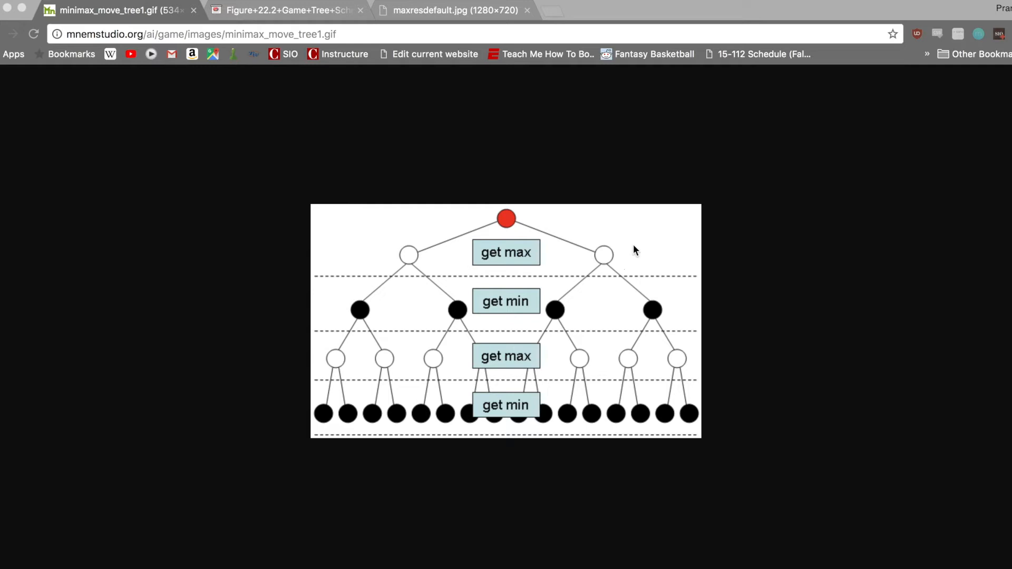
{"action": "mouse_move", "coordinate": [523, 258]}
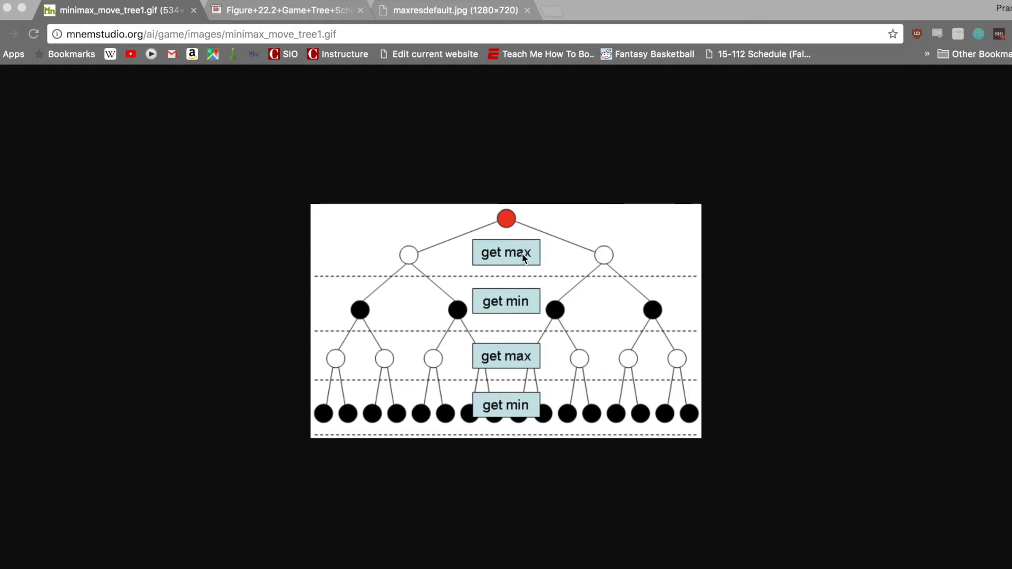
{"action": "mouse_move", "coordinate": [707, 247]}
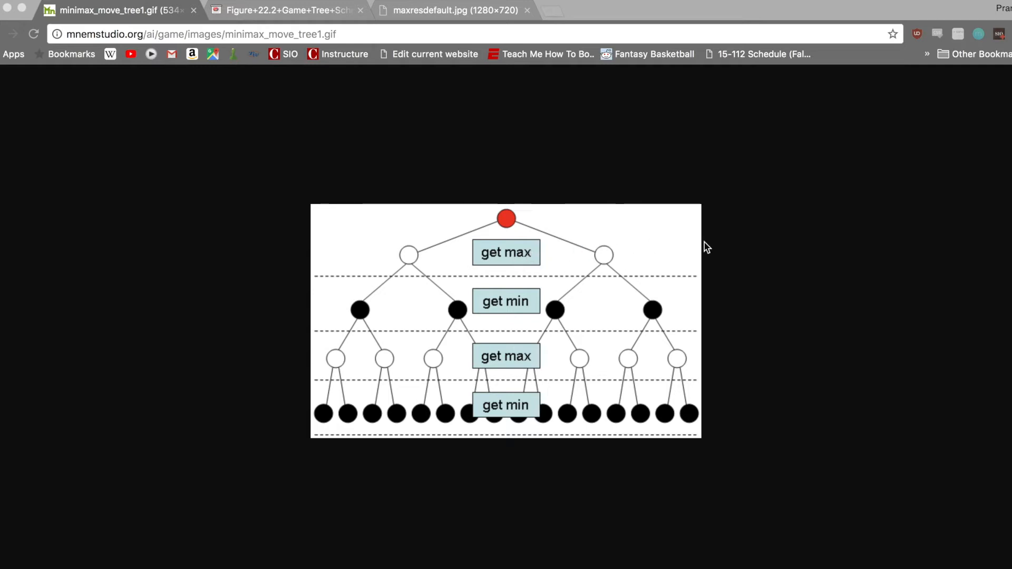
{"action": "mouse_move", "coordinate": [604, 313]}
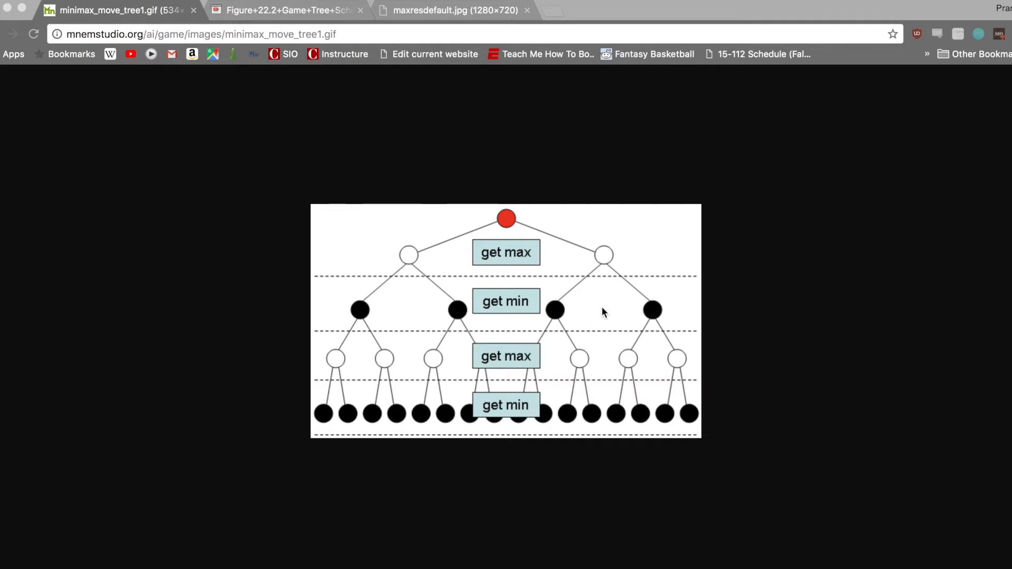
{"action": "mouse_move", "coordinate": [612, 310]}
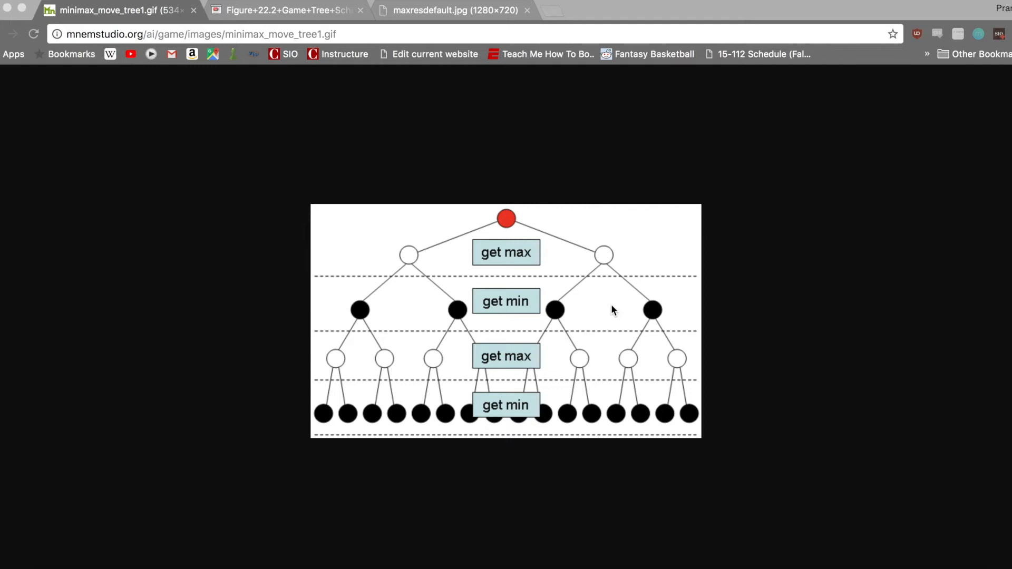
{"action": "mouse_move", "coordinate": [526, 252]}
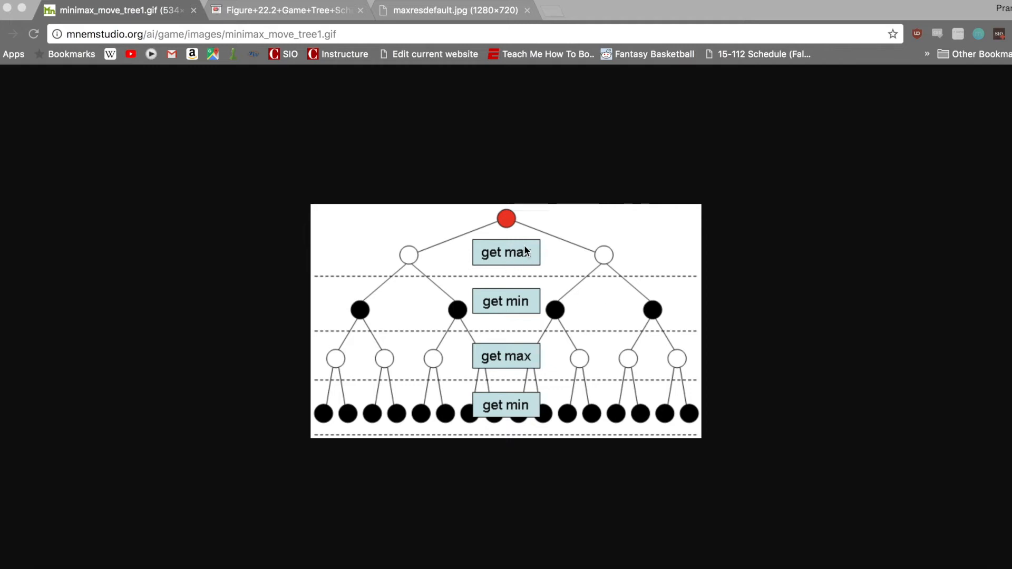
{"action": "mouse_move", "coordinate": [568, 316]}
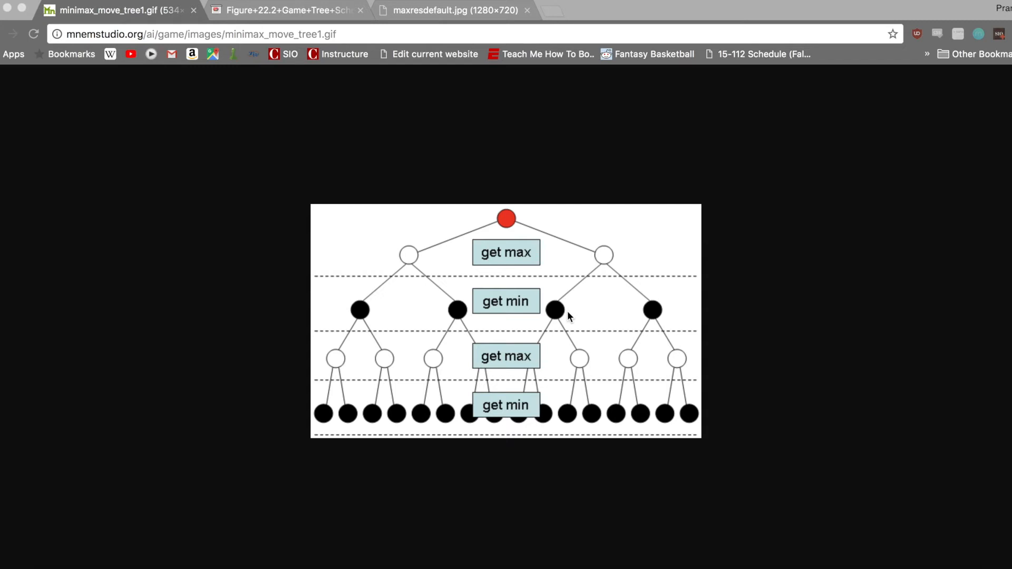
{"action": "mouse_move", "coordinate": [443, 131]}
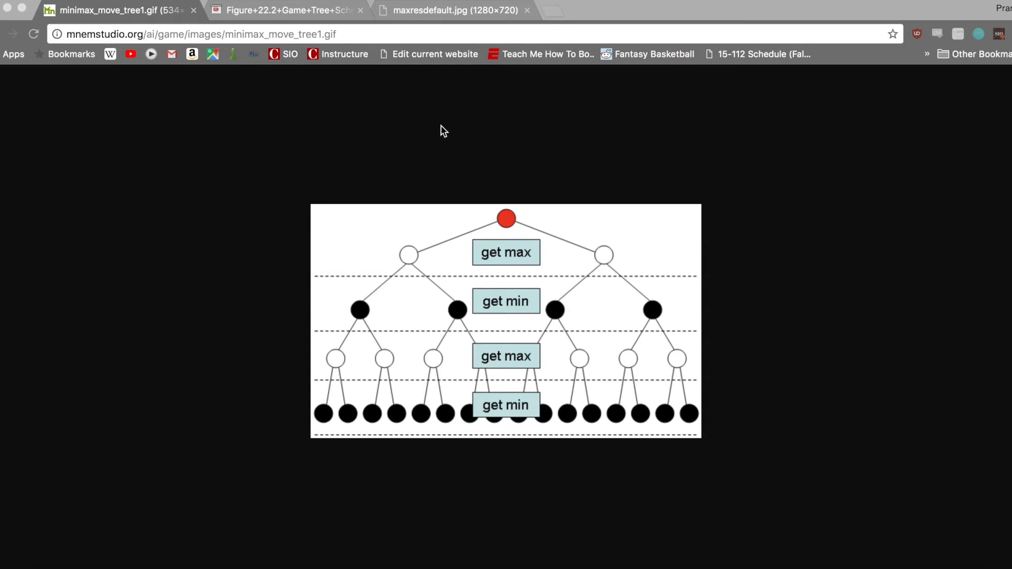
- Show the Figure 22.2 chess game tree schematic, then the alpha-beta pruning slide
{"action": "left_click", "coordinate": [284, 9]}
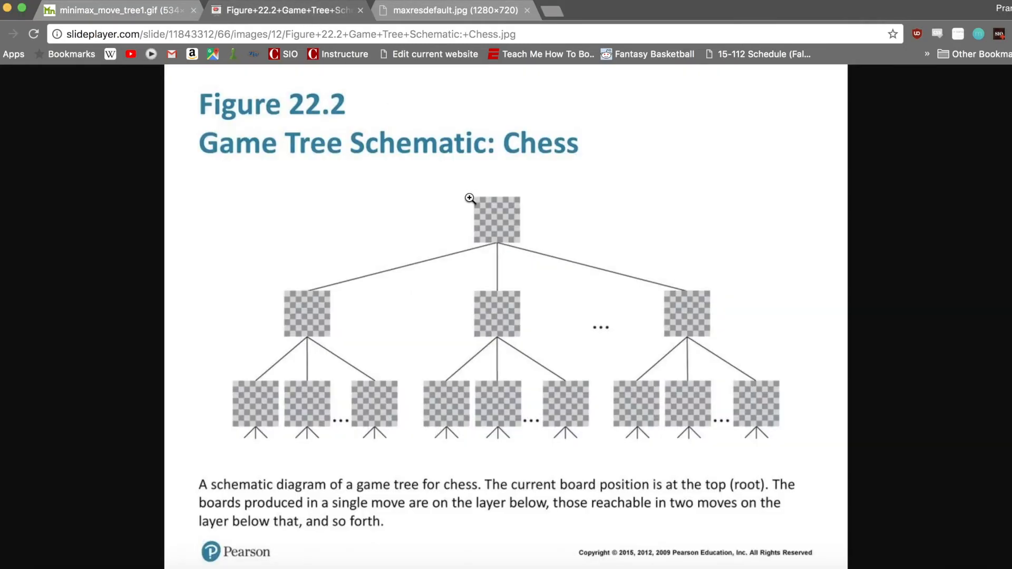
{"action": "mouse_move", "coordinate": [903, 355]}
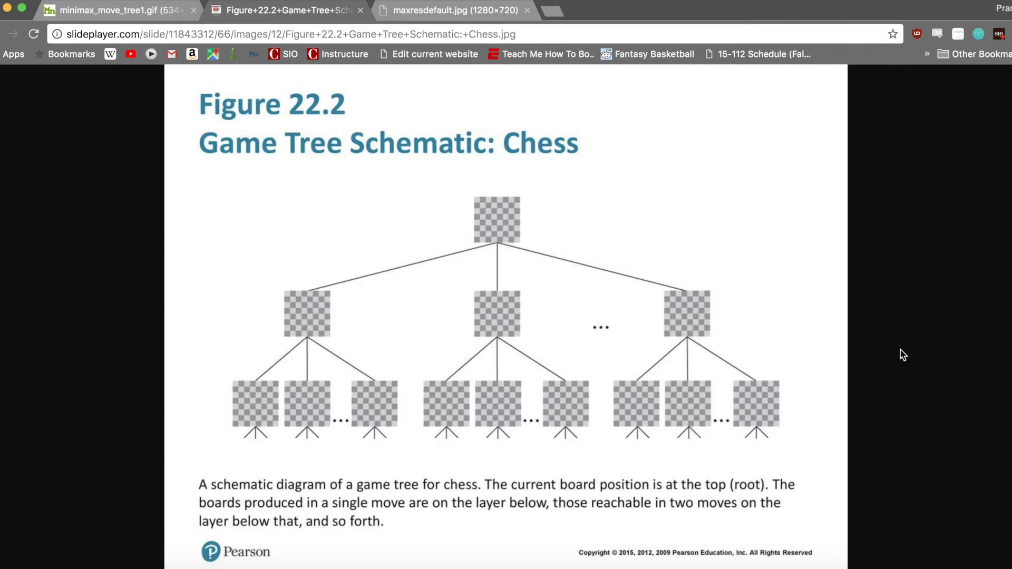
{"action": "mouse_move", "coordinate": [493, 37]}
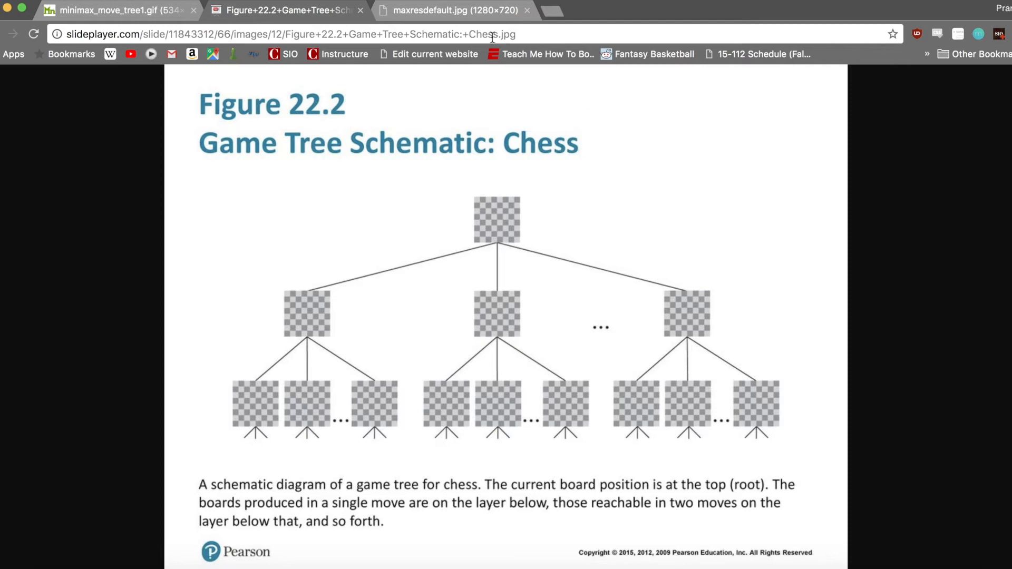
{"action": "left_click", "coordinate": [454, 11]}
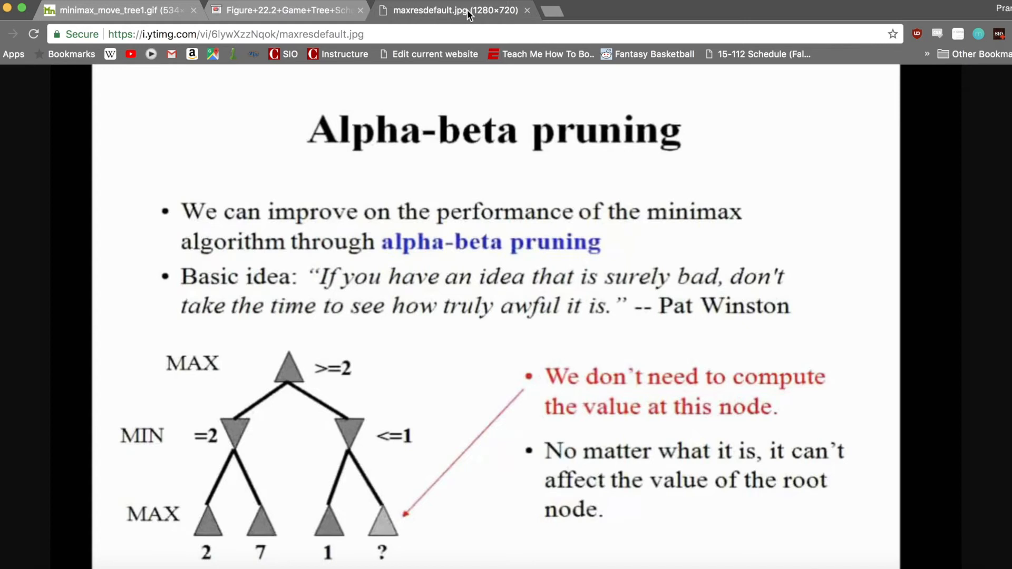
{"action": "mouse_move", "coordinate": [679, 294]}
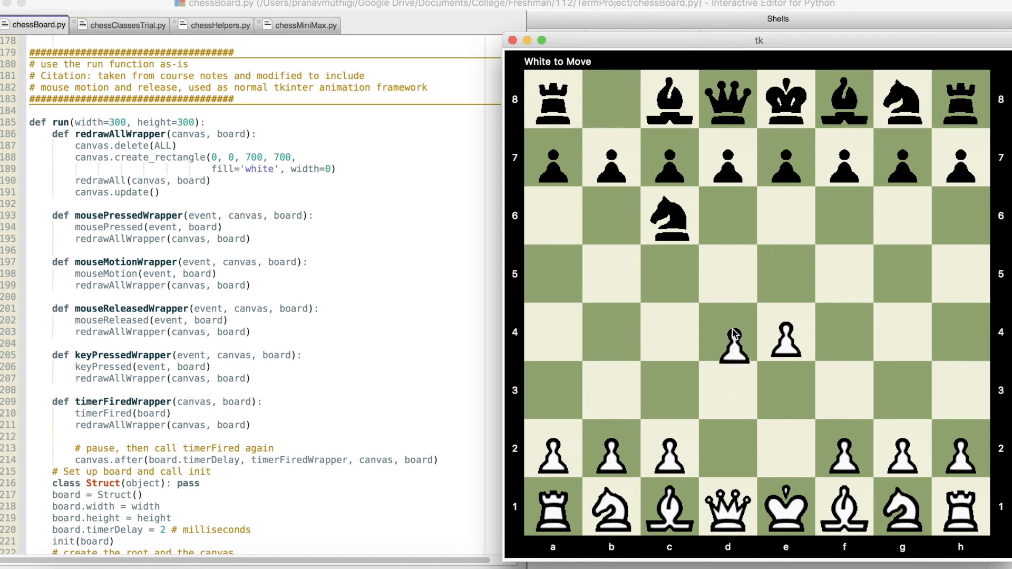
- Drop White's pawn on d4 so the CPU starts thinking as Black
{"action": "left_click", "coordinate": [733, 342]}
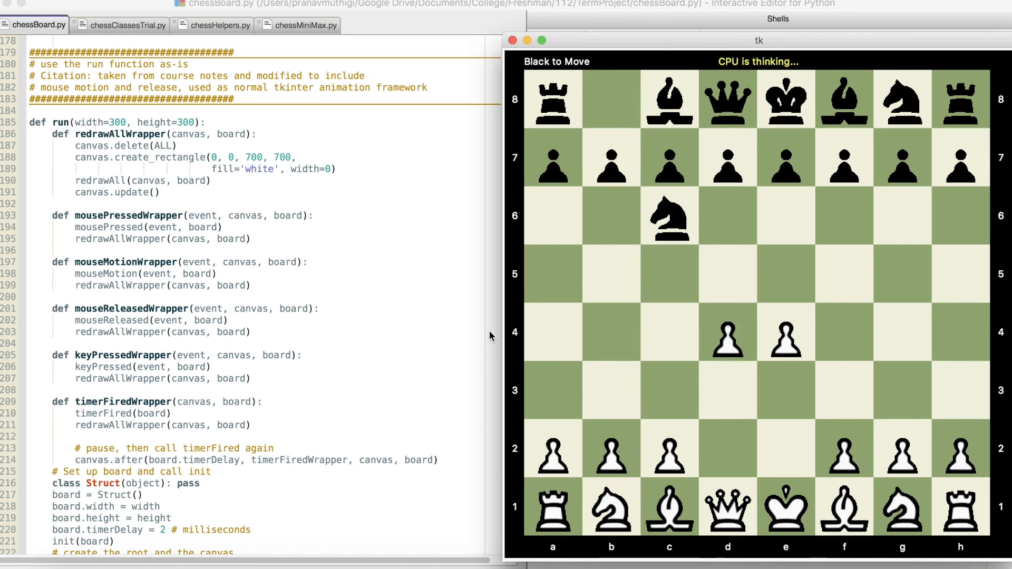